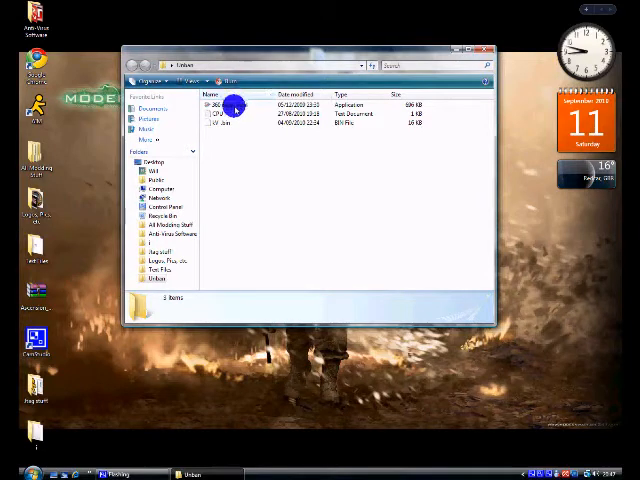
mouse_move(232, 104)
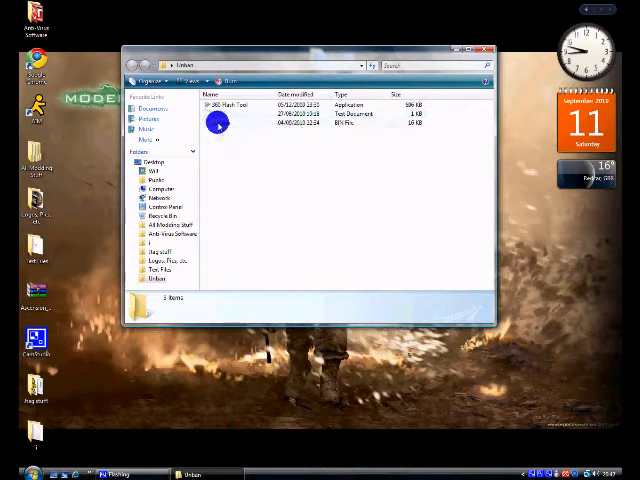
mouse_move(218, 122)
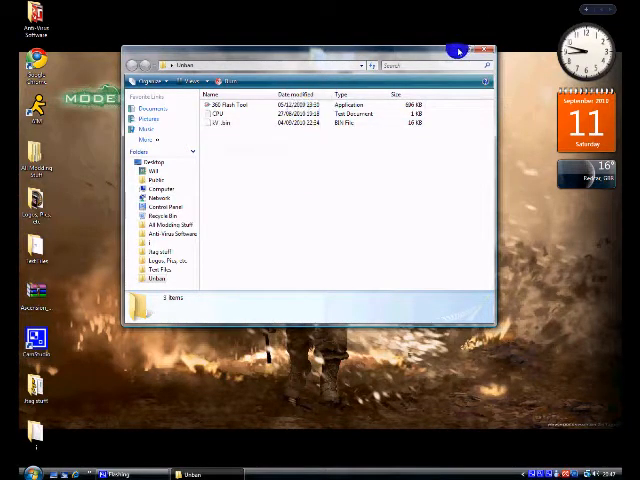
Step: Reveal the desktop and copy updflash.bin into the tool folder beside 360 Flash Tool, CPU and smc
click(476, 50)
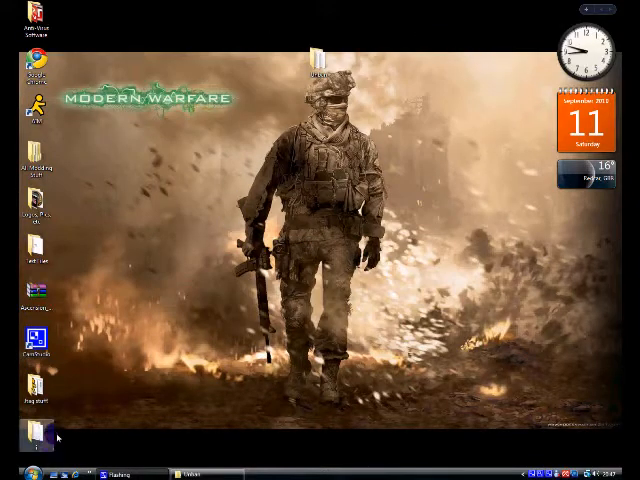
double_click(36, 430)
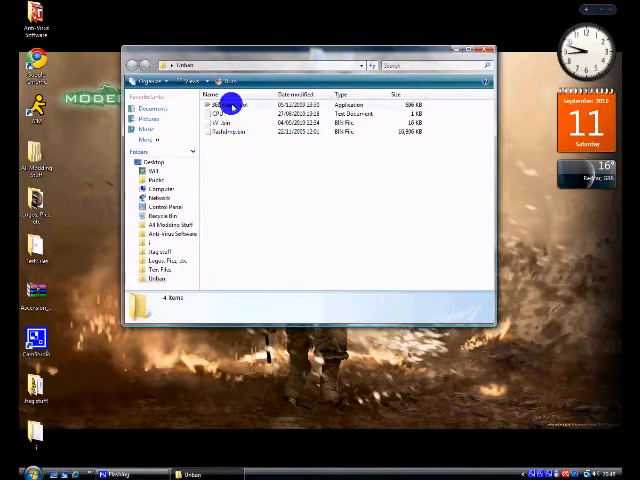
Step: Launch 360 Flash Tool from the four-file tool folder
right_click(230, 104)
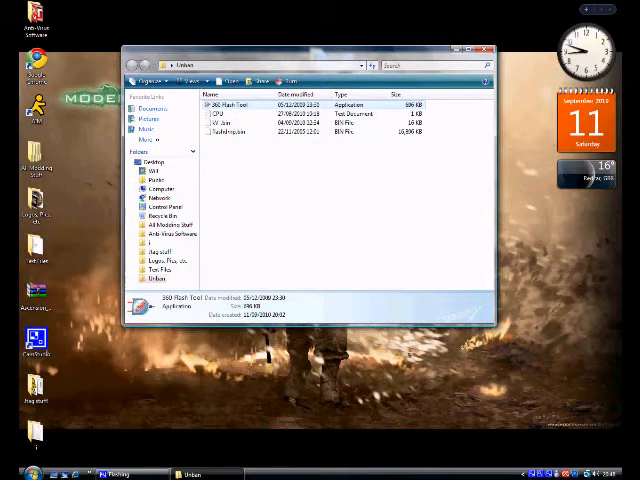
double_click(228, 104)
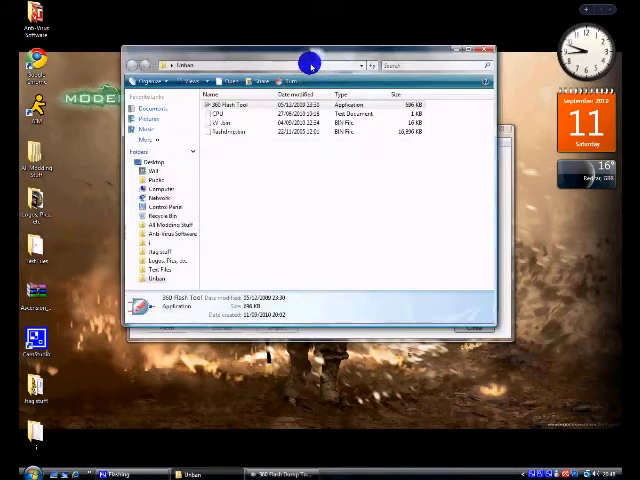
Step: Show the CPU key from CPU.txt in Notepad beside the flash tool
double_click(228, 112)
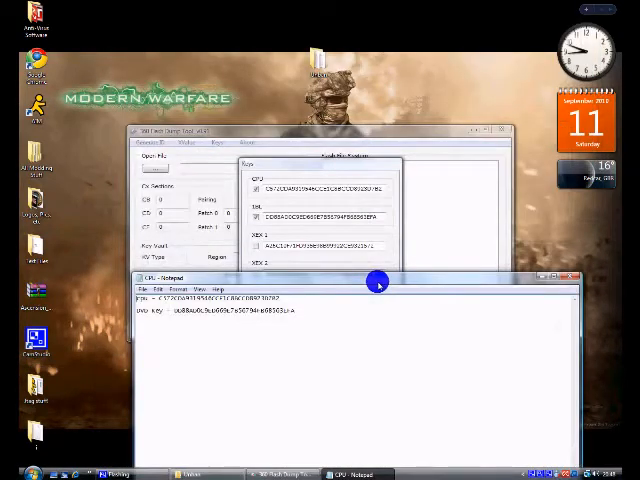
mouse_move(318, 204)
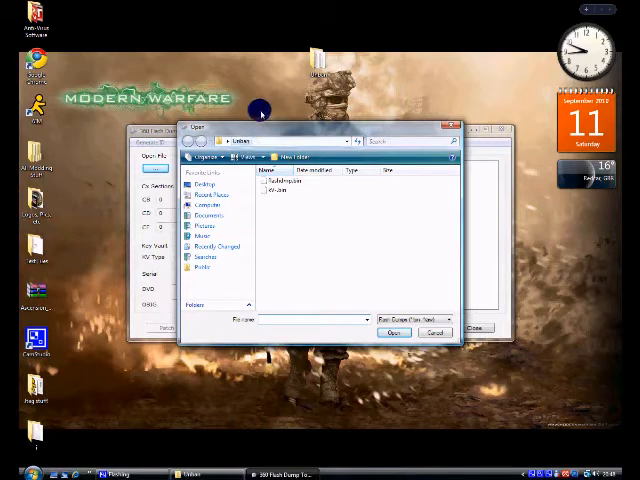
Step: Load the updflash.bin NAND image so its console details and file list appear
click(296, 182)
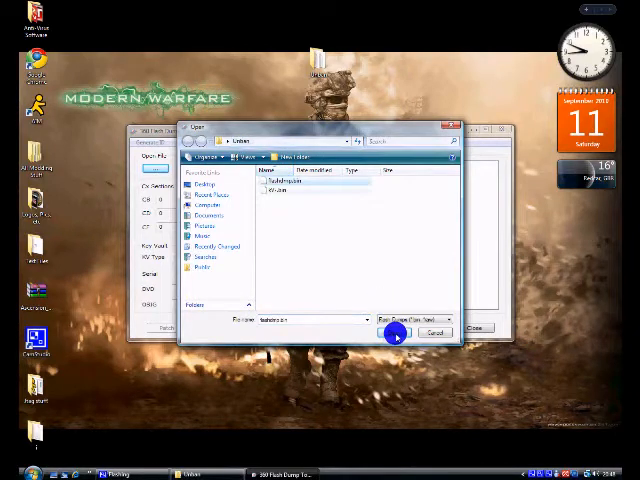
click(396, 332)
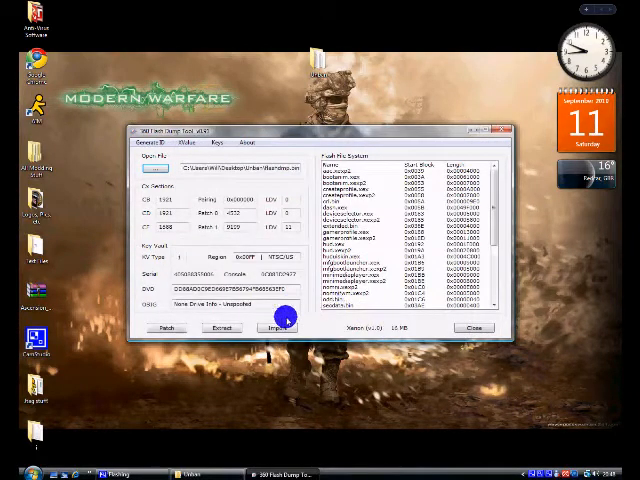
Step: Extract the image's key vault and save it as 'km'
click(280, 328)
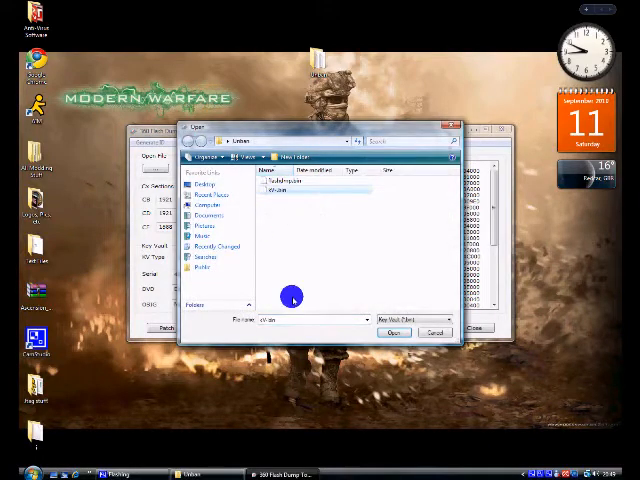
click(394, 332)
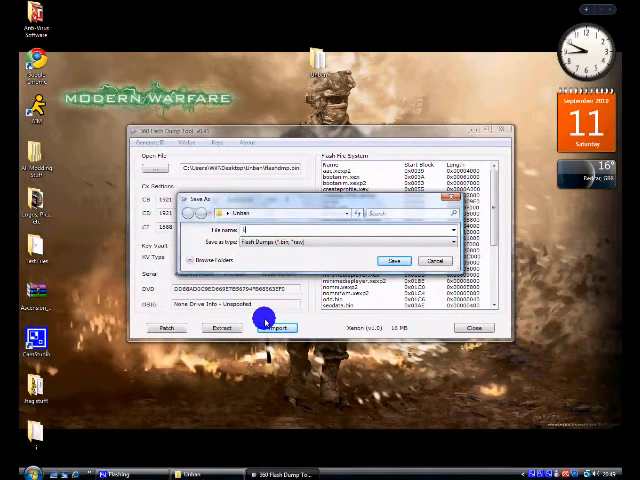
text(km)
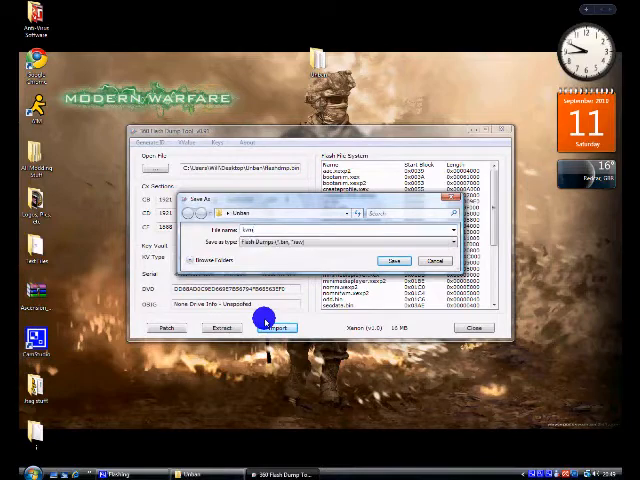
click(394, 260)
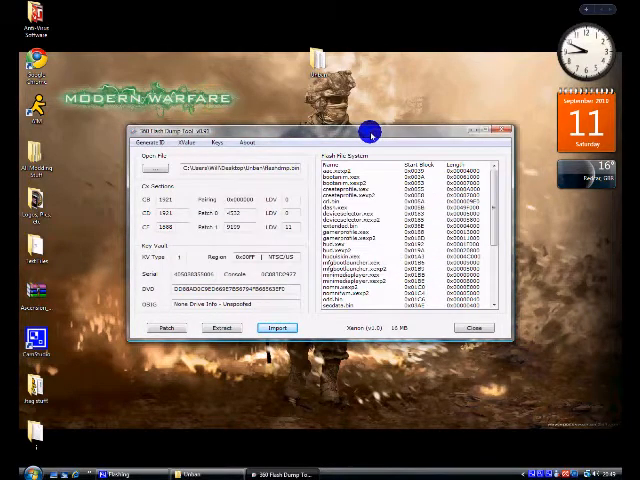
mouse_move(556, 150)
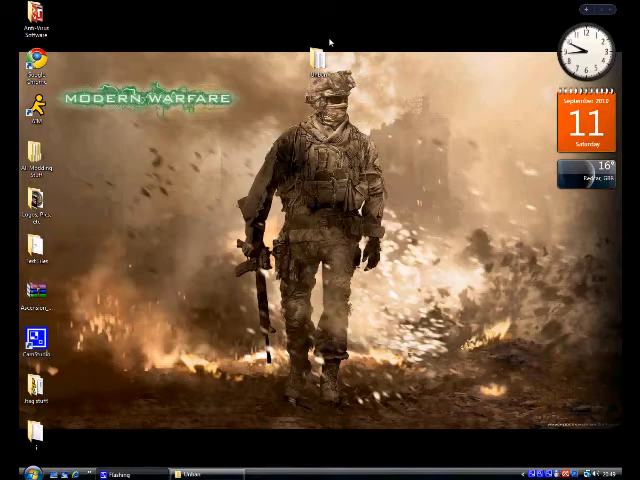
Step: Relaunch 360 Flash Tool and load the NAND dump again, showing its CPU key details and file list
right_click(320, 64)
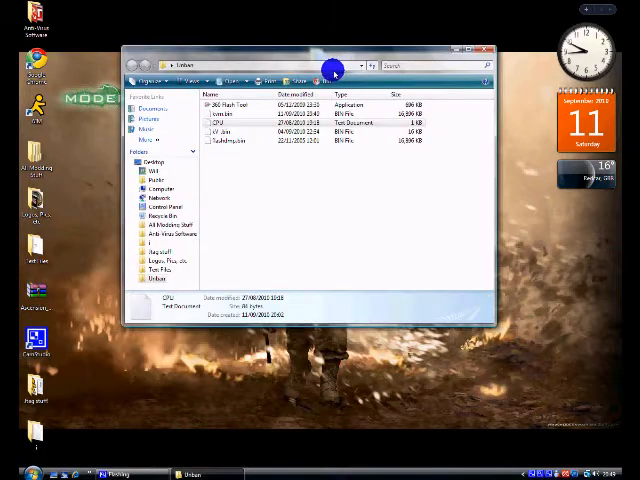
mouse_move(224, 112)
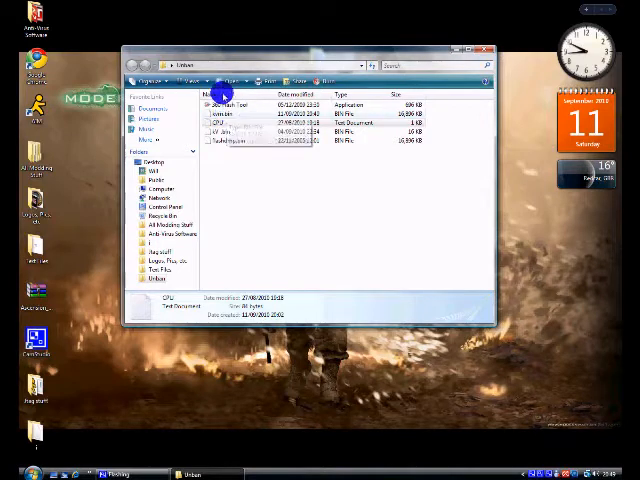
right_click(222, 104)
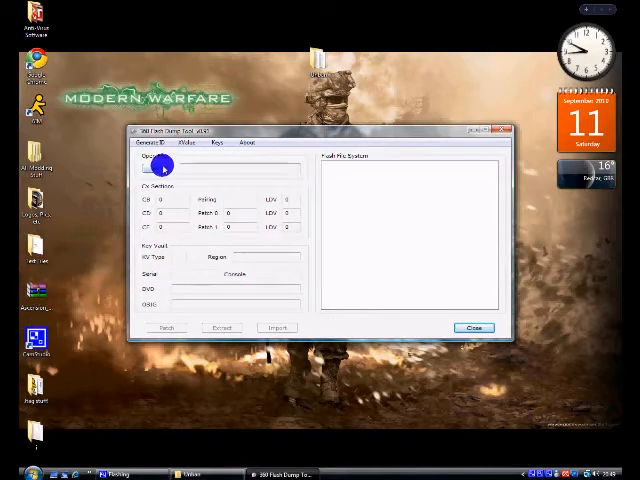
click(156, 168)
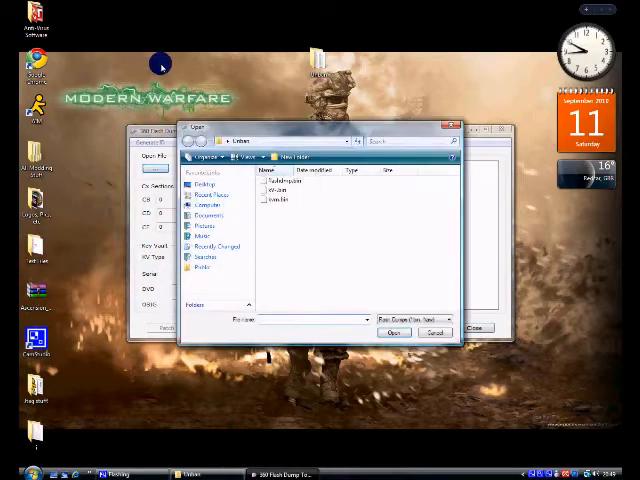
mouse_move(268, 200)
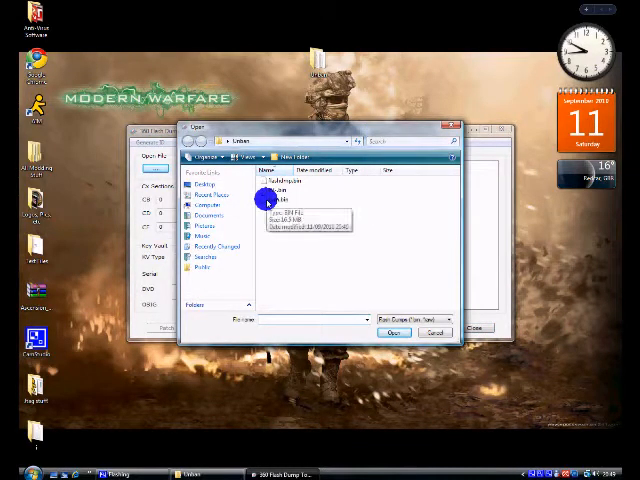
click(284, 200)
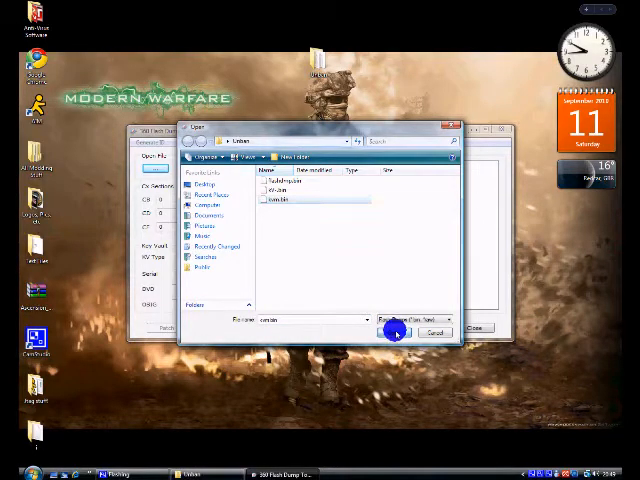
click(392, 332)
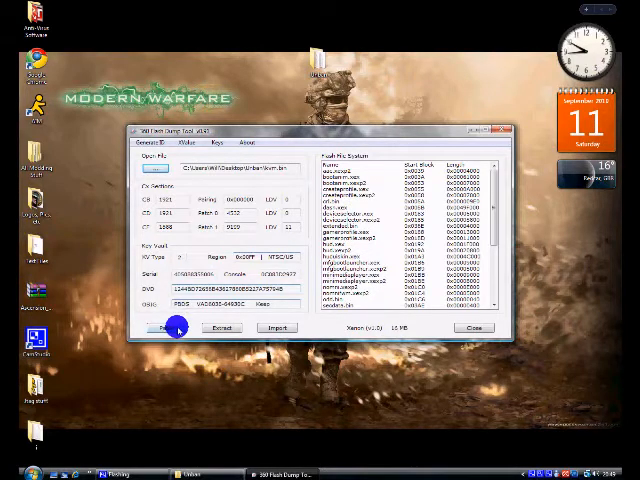
Step: Patch the loaded image with the imported key vault via Patch Key Vault
click(160, 328)
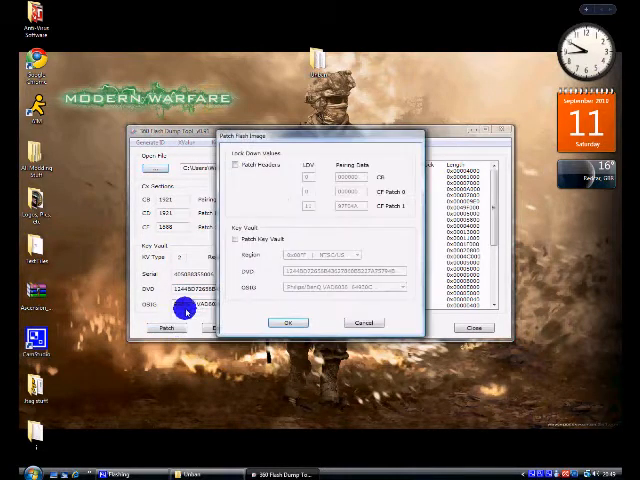
mouse_move(232, 240)
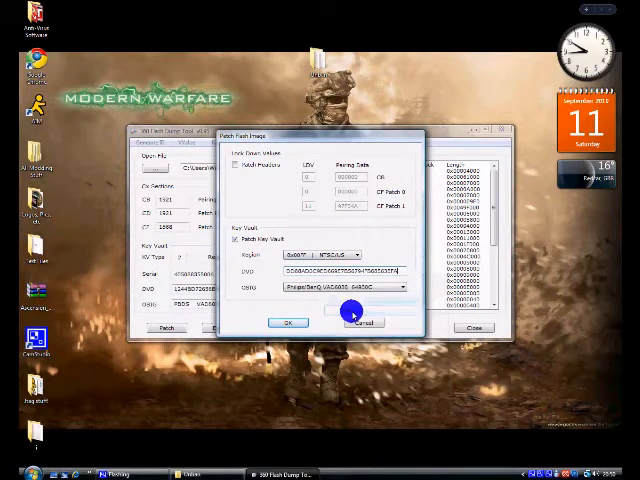
click(390, 286)
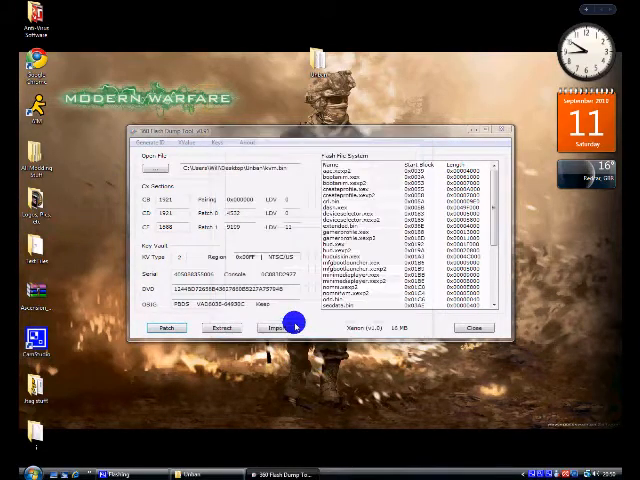
Step: Save the patched image as a new 'updflash' flash file
click(292, 318)
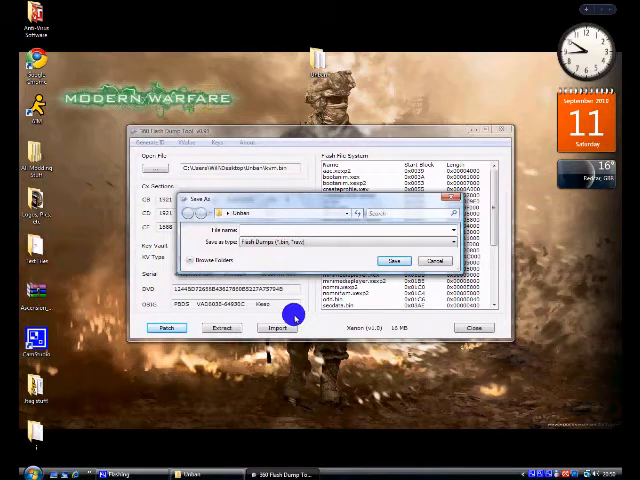
text(upd)
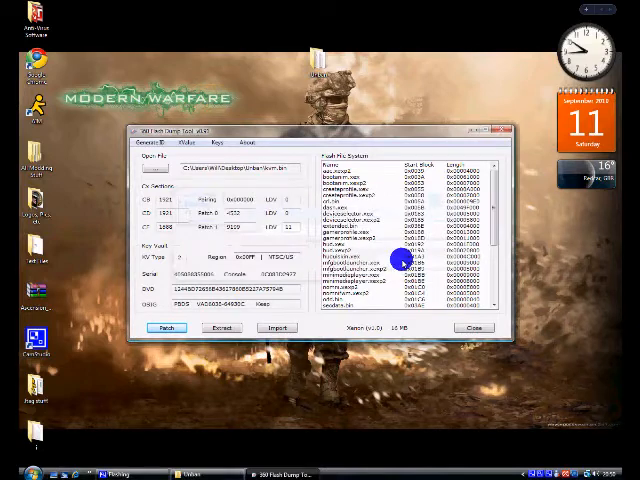
mouse_move(504, 136)
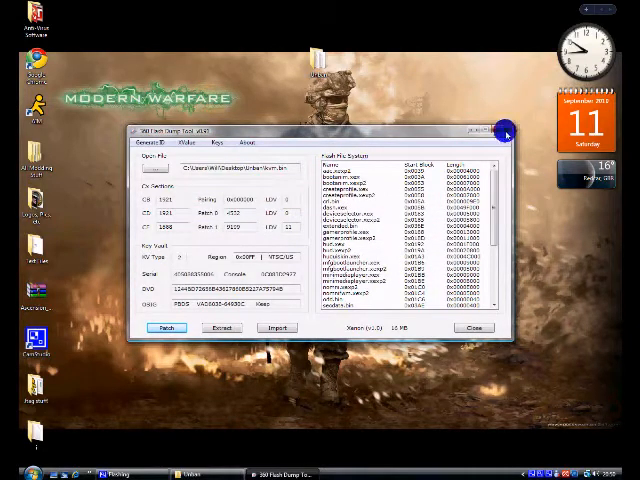
Step: Close the flash tool and copy updflash.bin from the unban folder onto the USB stick
click(504, 132)
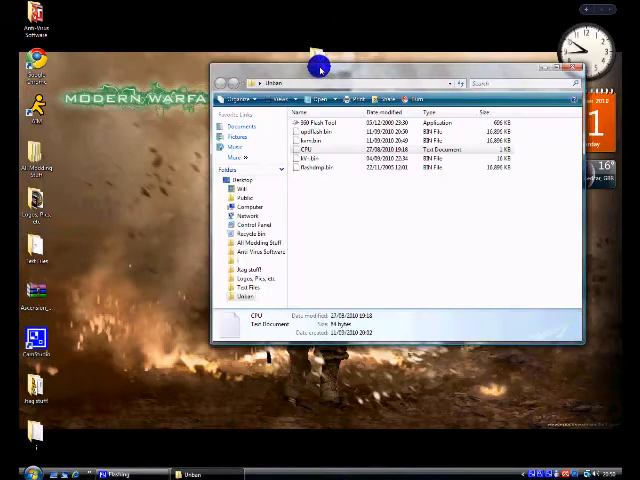
mouse_move(252, 4)
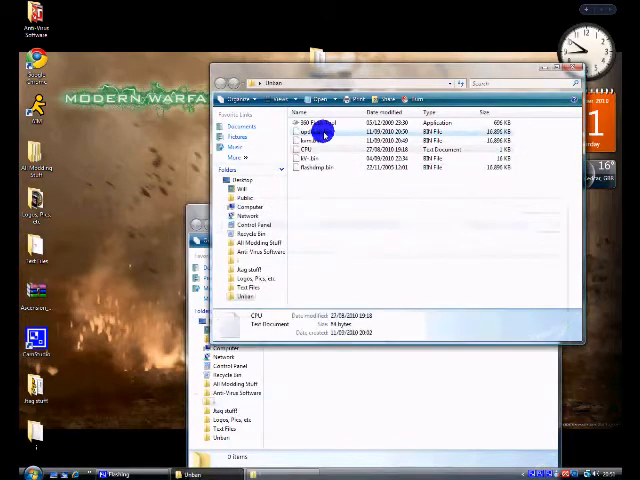
click(322, 132)
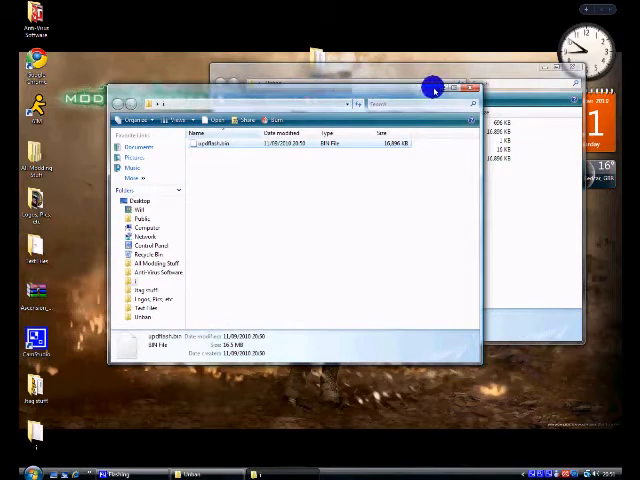
mouse_move(420, 88)
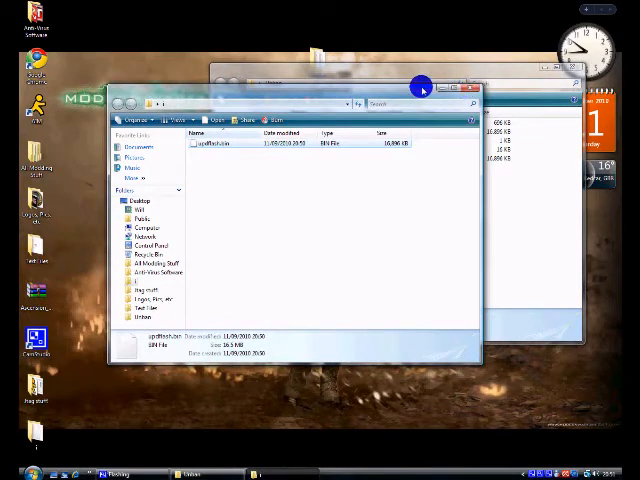